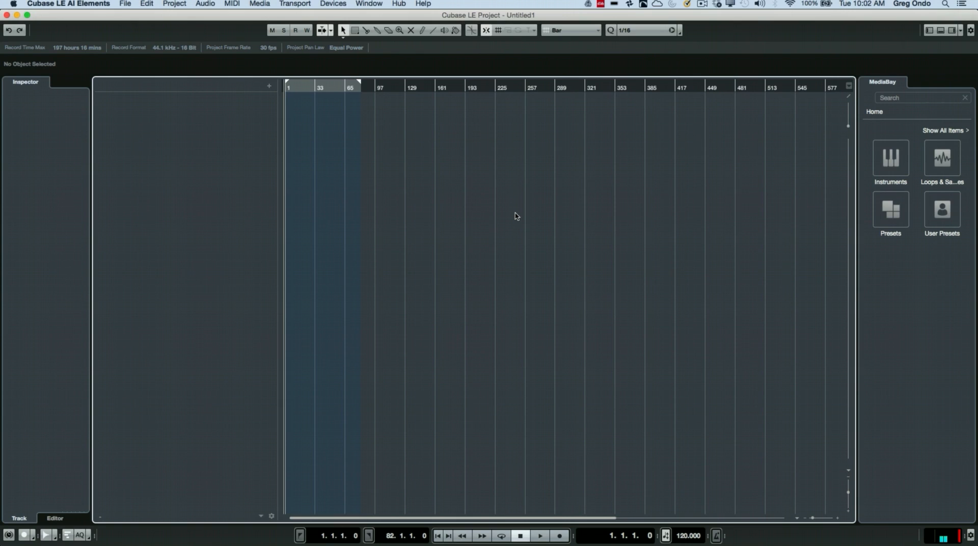
mouse_move(206, 87)
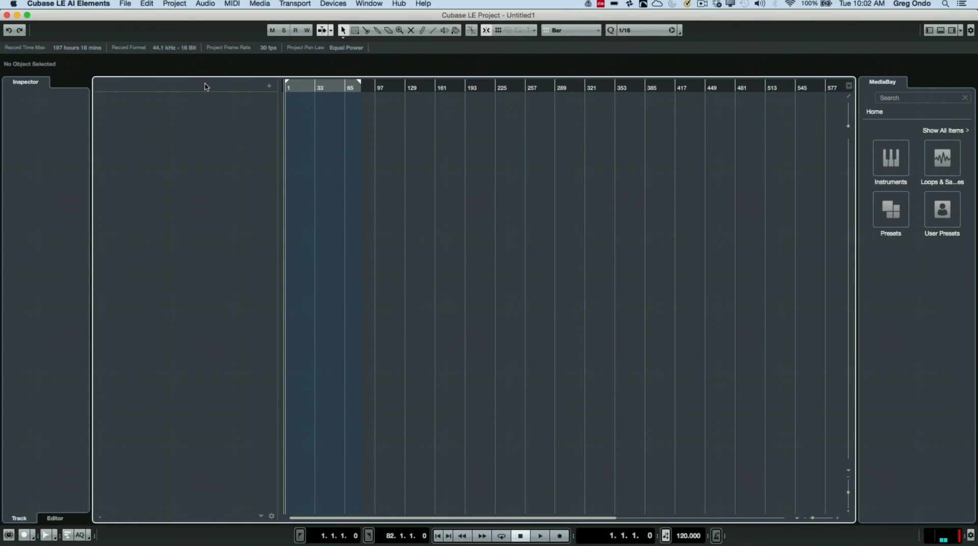
Reach the File menu's Import choices for the empty project
left_click(125, 4)
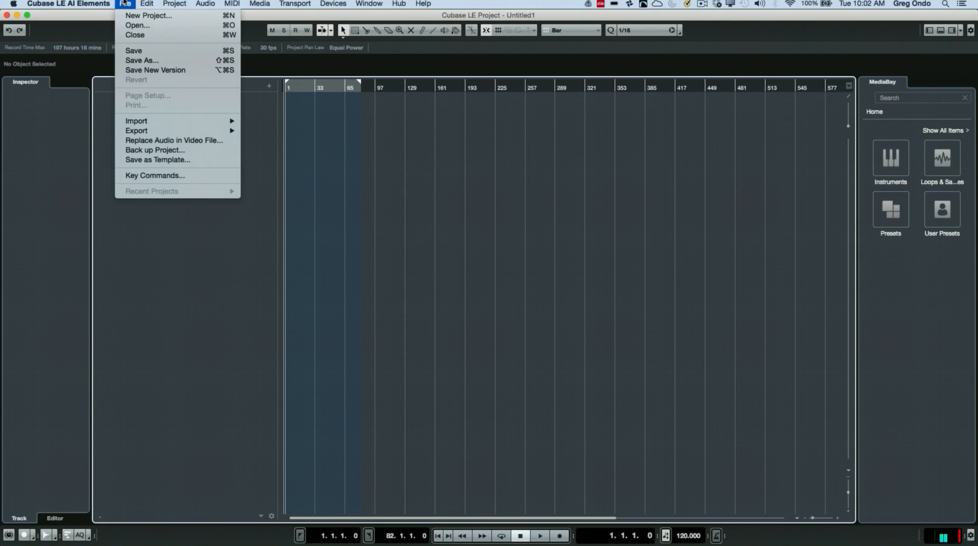
mouse_move(146, 117)
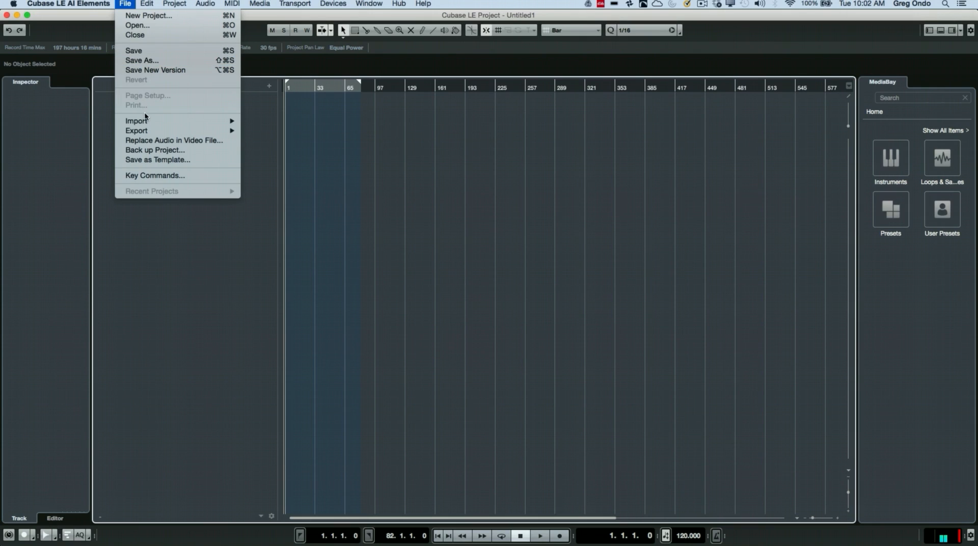
mouse_move(136, 120)
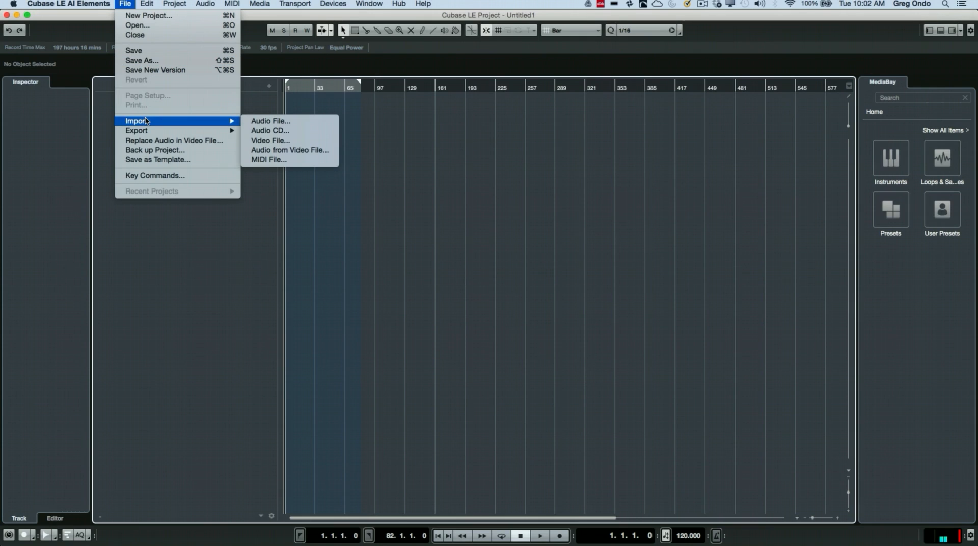
mouse_move(270, 121)
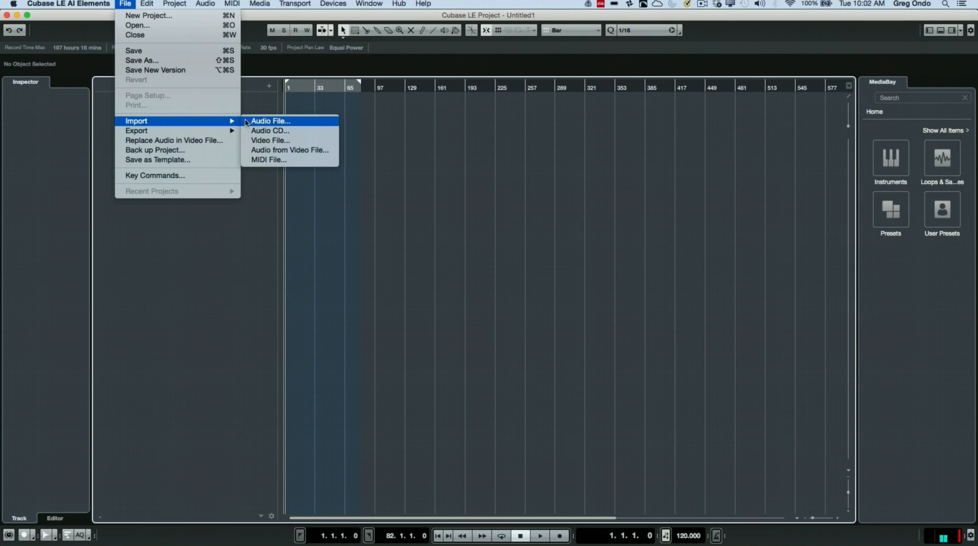
mouse_move(263, 123)
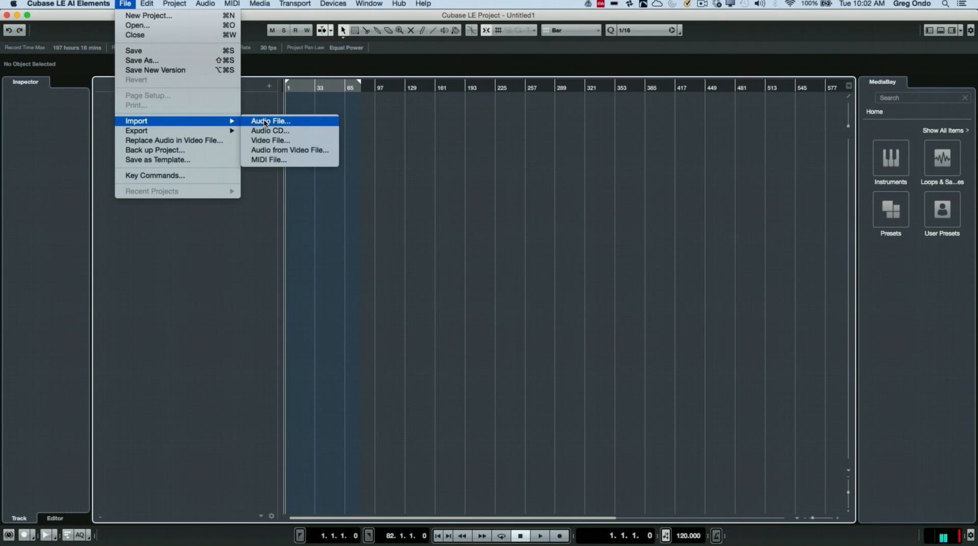
Import 'a full concert.wav' as one long audio event on a new track
left_click(270, 121)
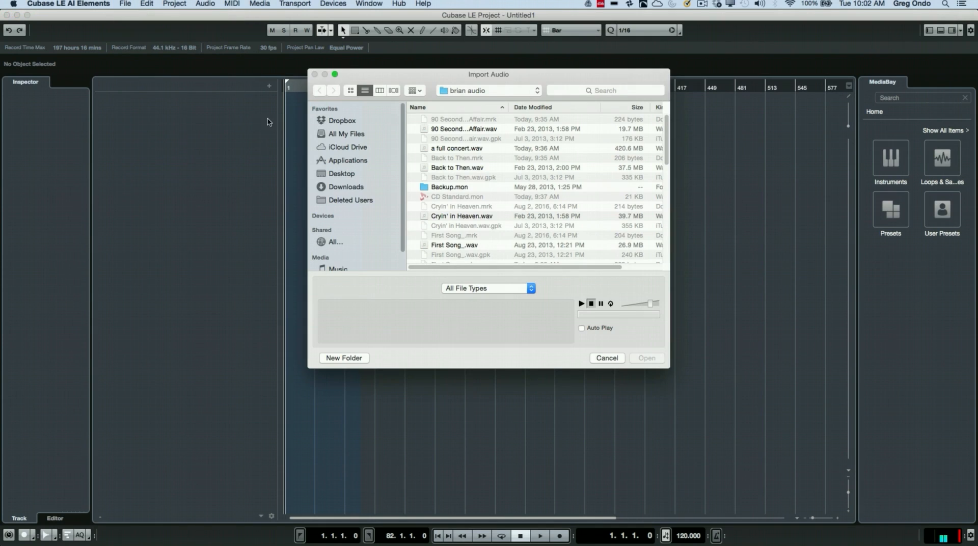
left_click(456, 149)
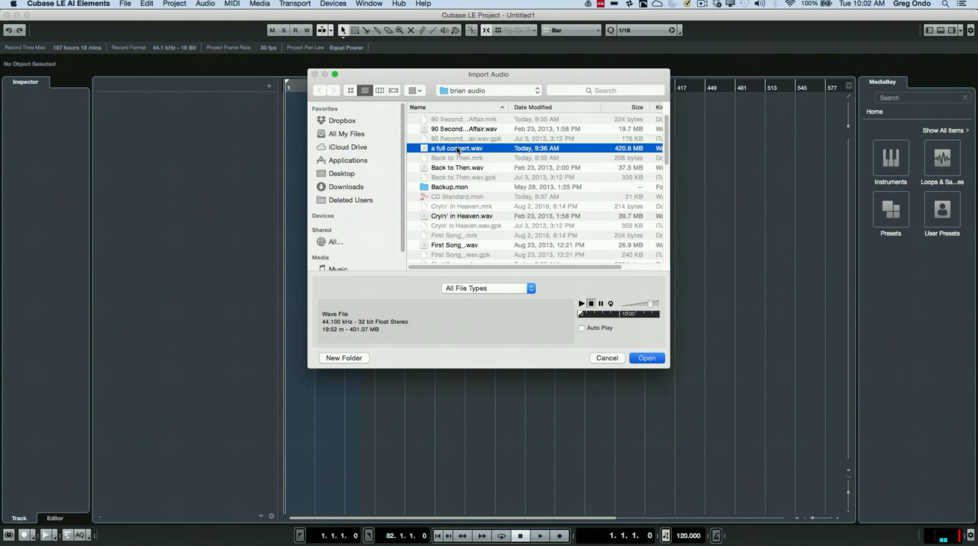
left_click(646, 357)
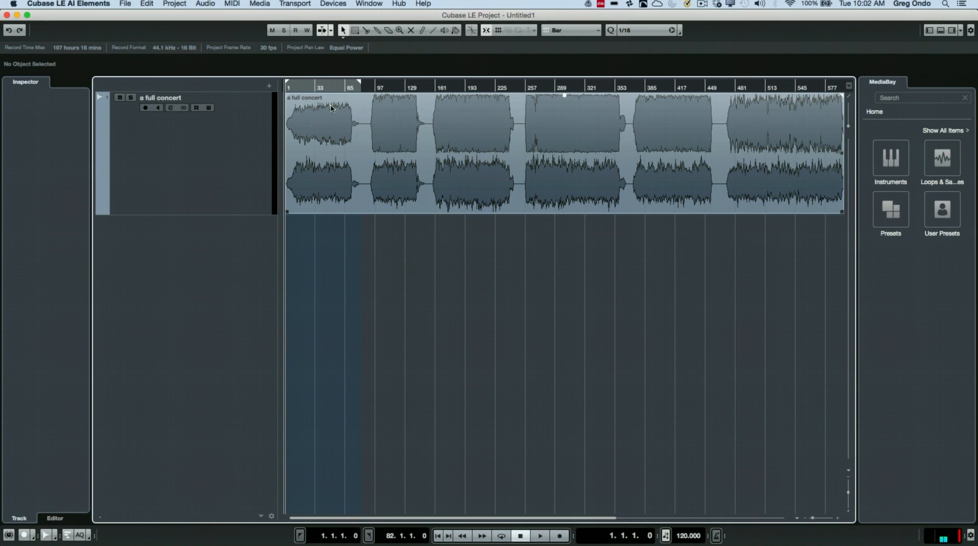
mouse_move(551, 148)
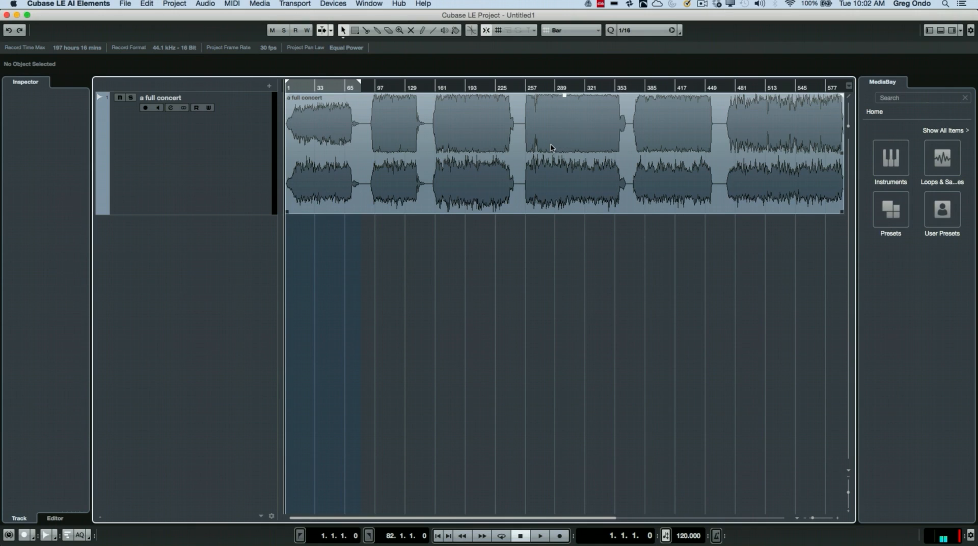
mouse_move(434, 125)
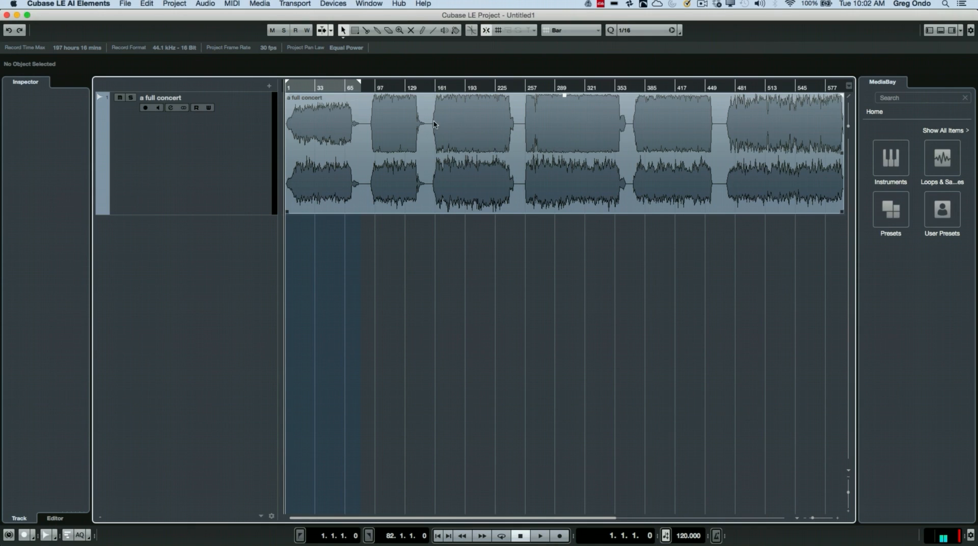
mouse_move(365, 109)
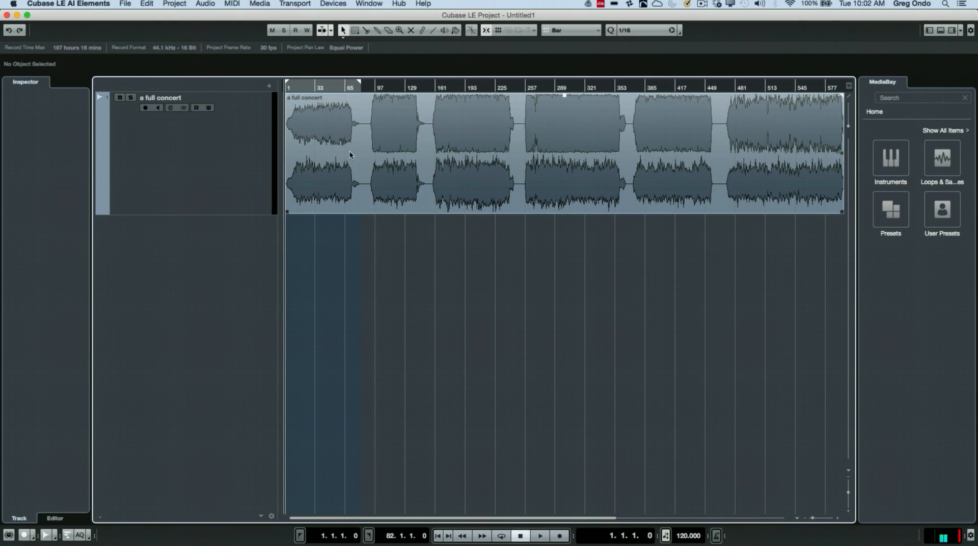
mouse_move(355, 95)
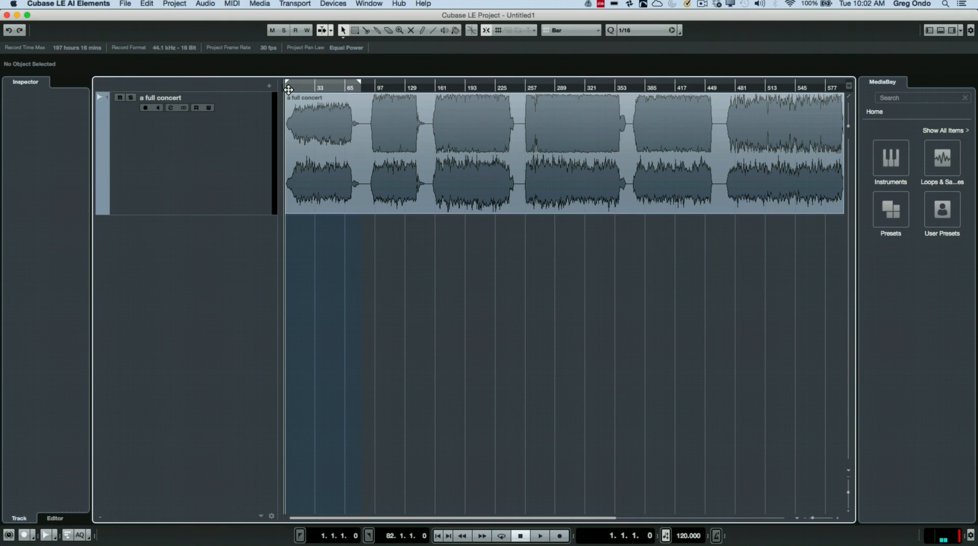
mouse_move(361, 107)
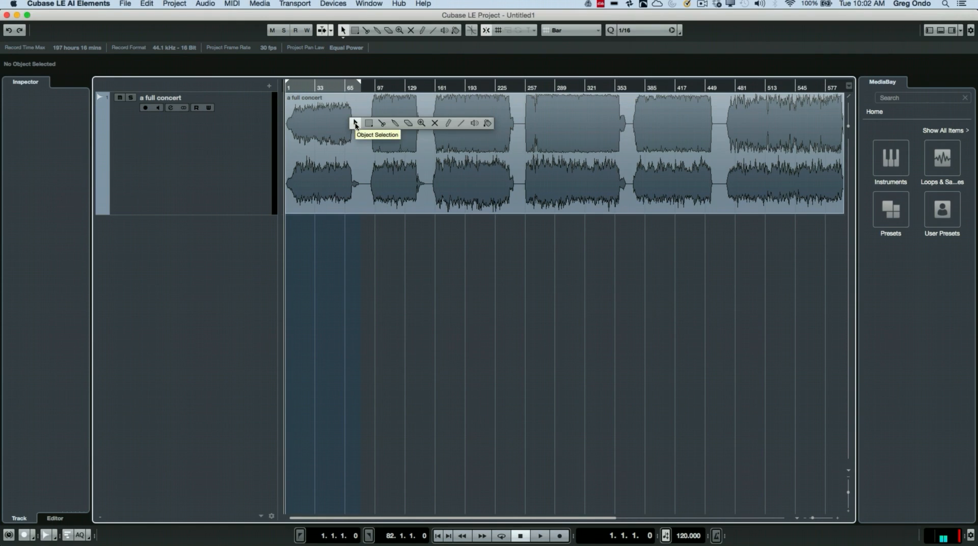
mouse_move(368, 123)
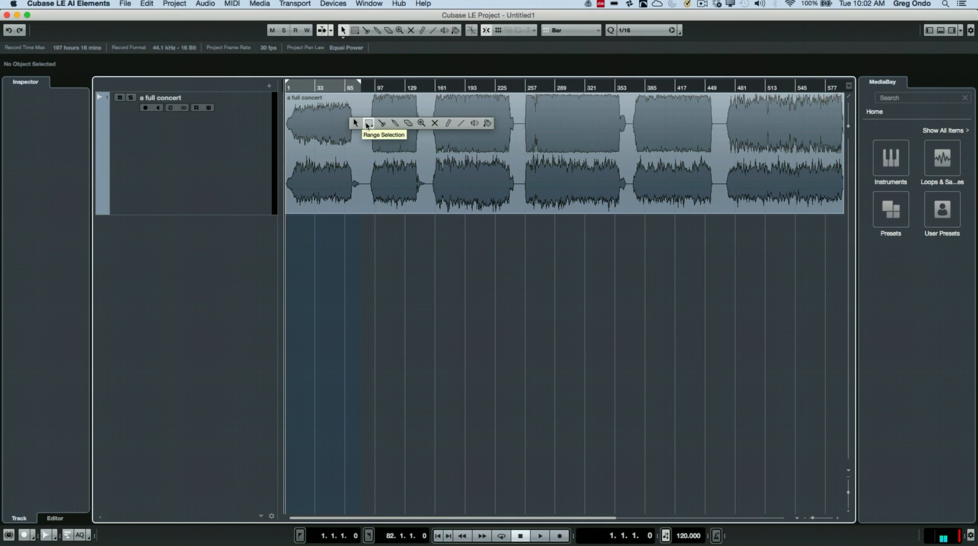
mouse_move(395, 124)
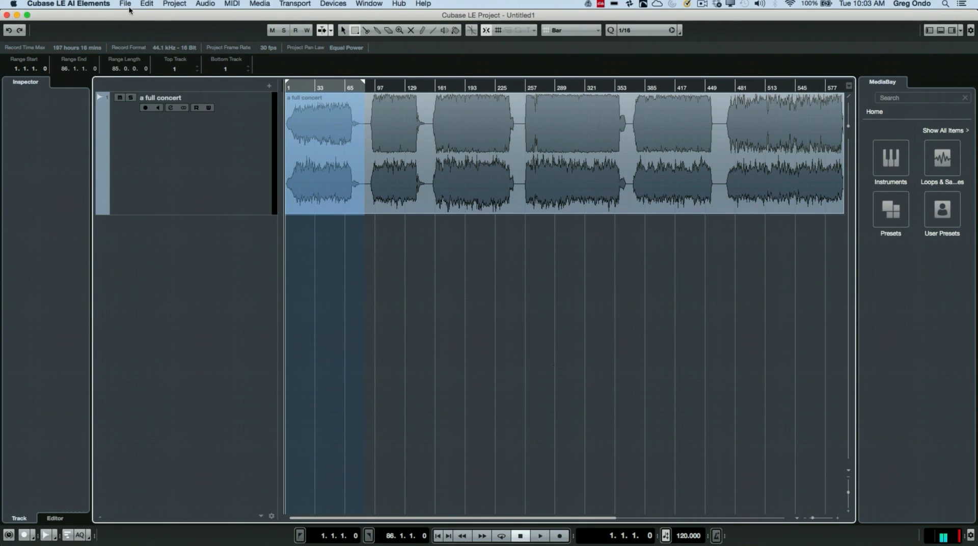
Start an Audio Mixdown export of the first slice named utfdsutfsut in the Music location
left_click(124, 4)
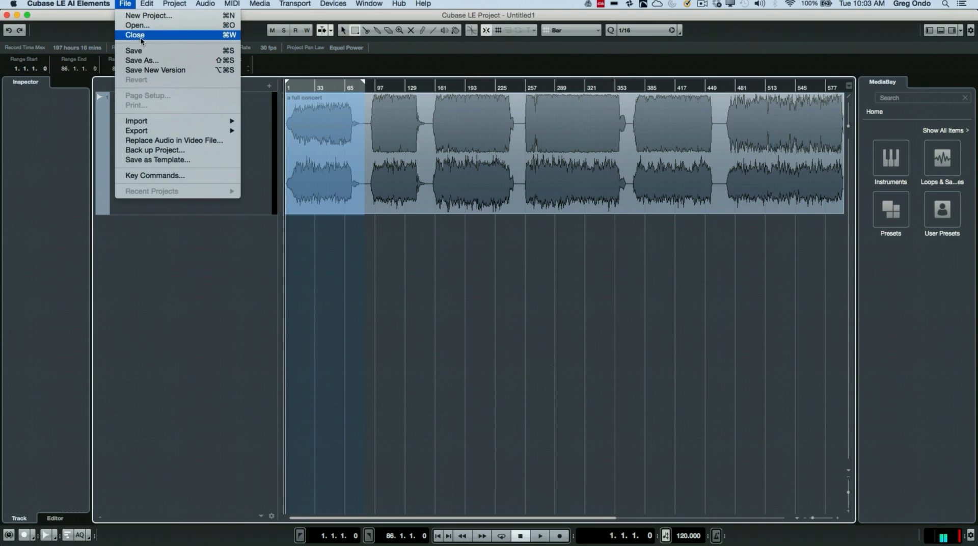
mouse_move(136, 130)
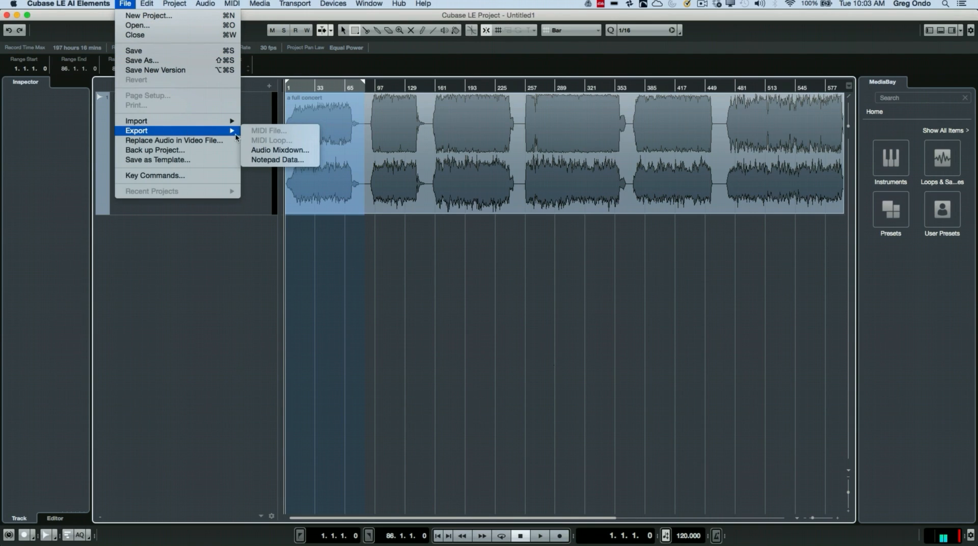
left_click(279, 150)
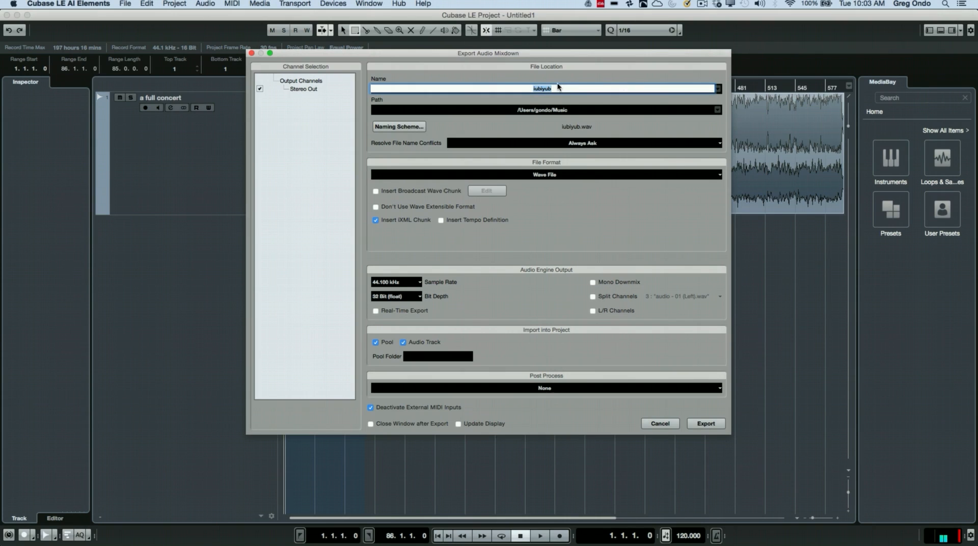
key("Backspace")
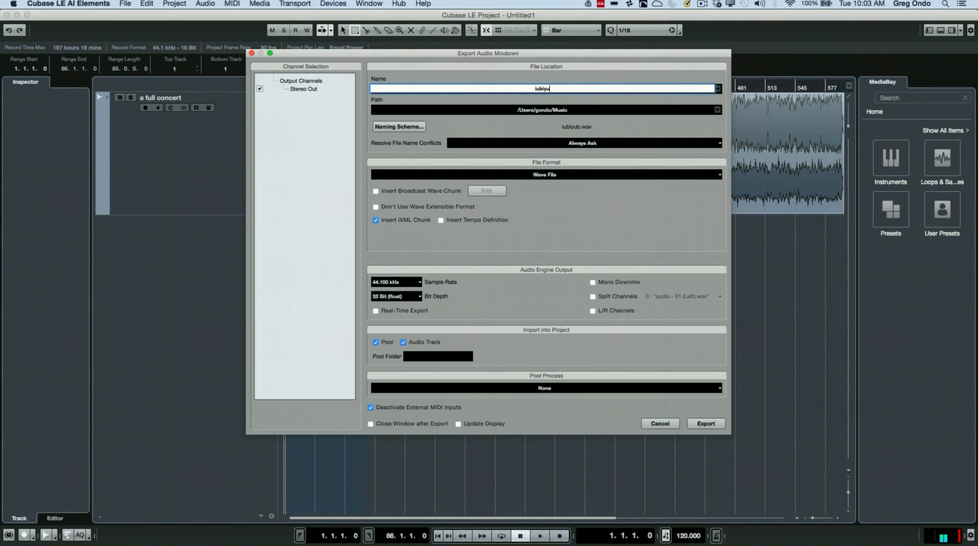
type("utfdsutfsut")
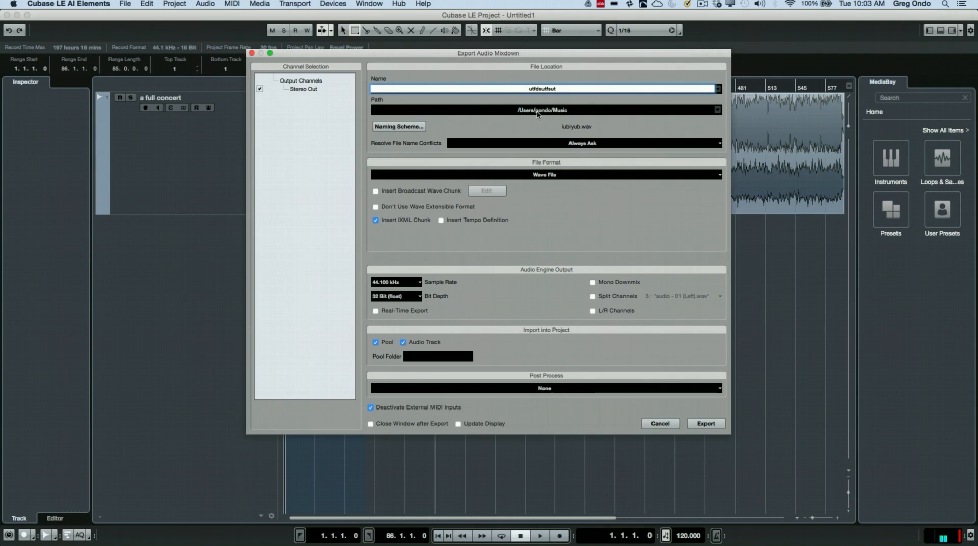
mouse_move(554, 114)
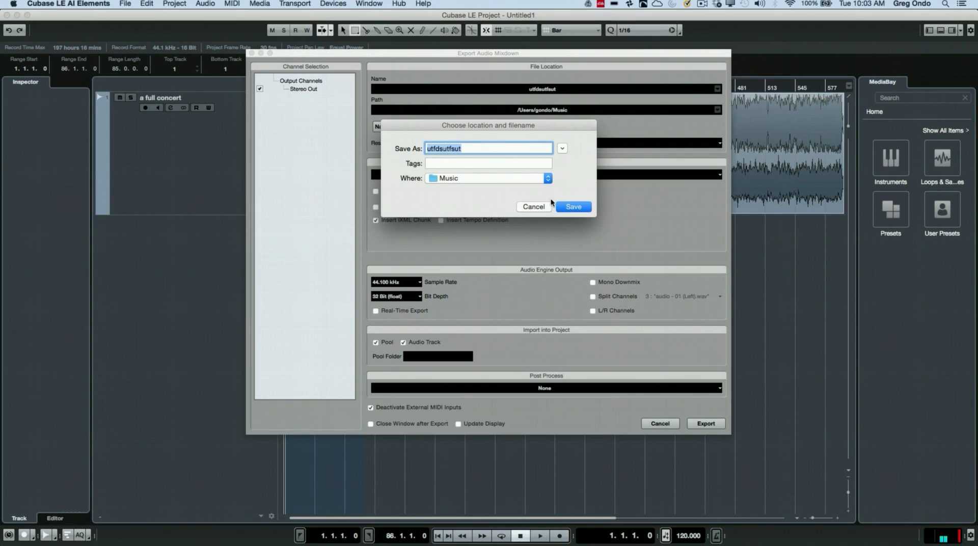
left_click(572, 207)
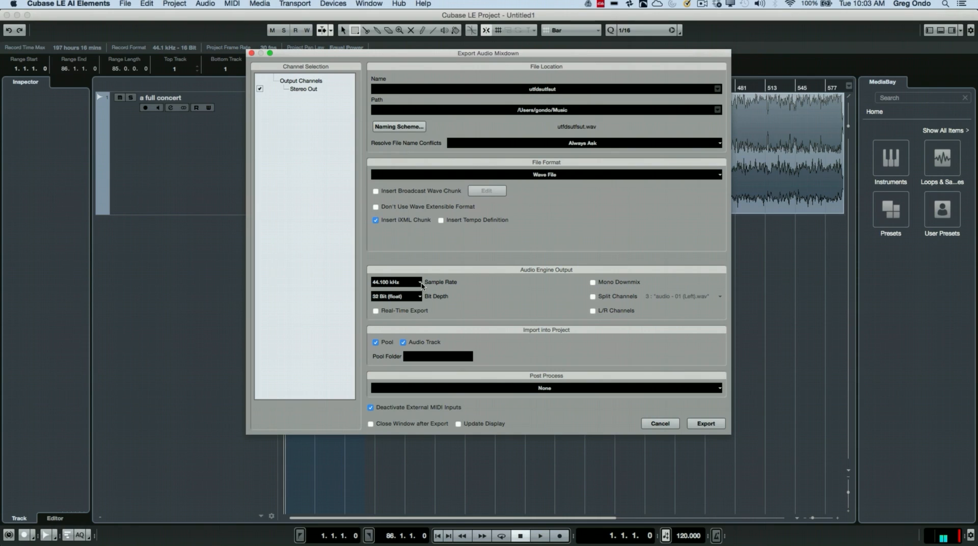
mouse_move(423, 291)
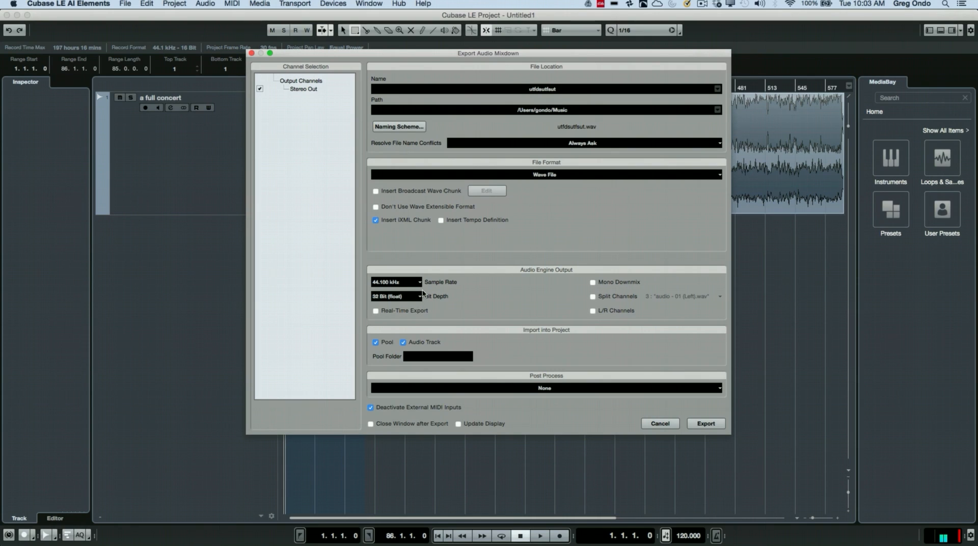
Enable Pool and Audio Track import, then export the first slice to WAV
left_click(403, 342)
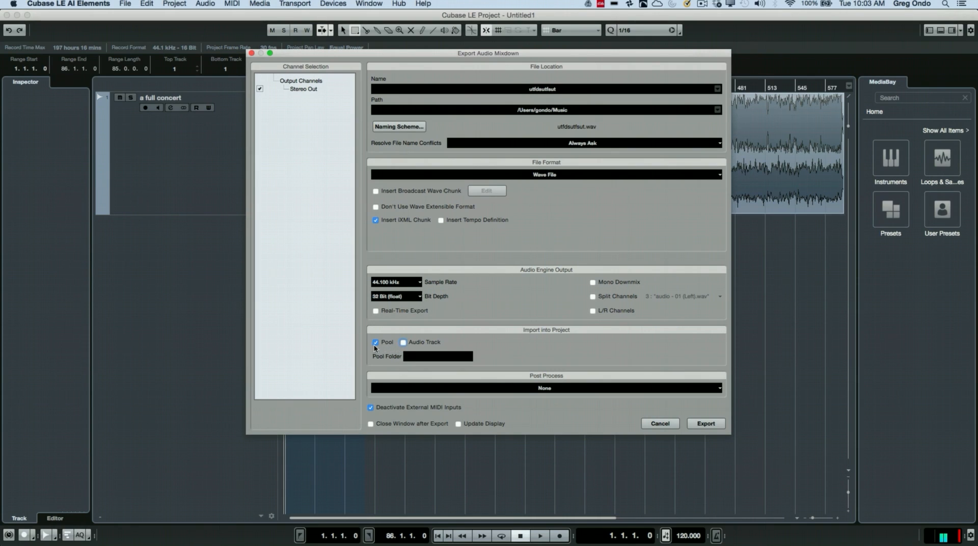
left_click(375, 342)
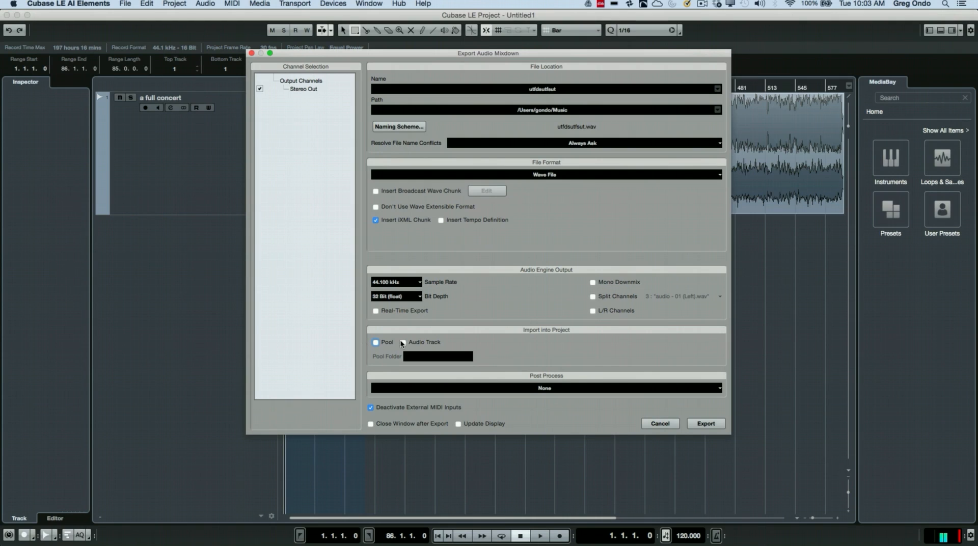
left_click(375, 342)
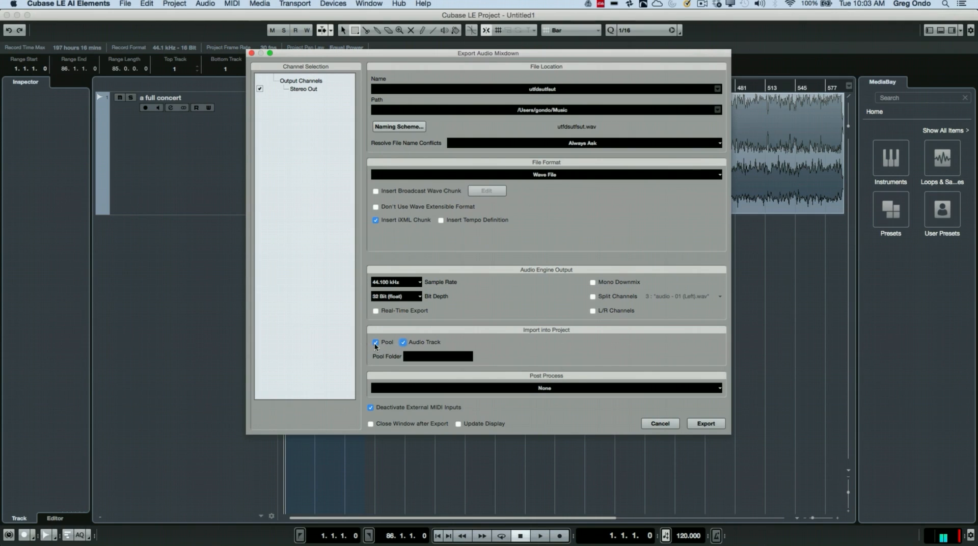
left_click(376, 342)
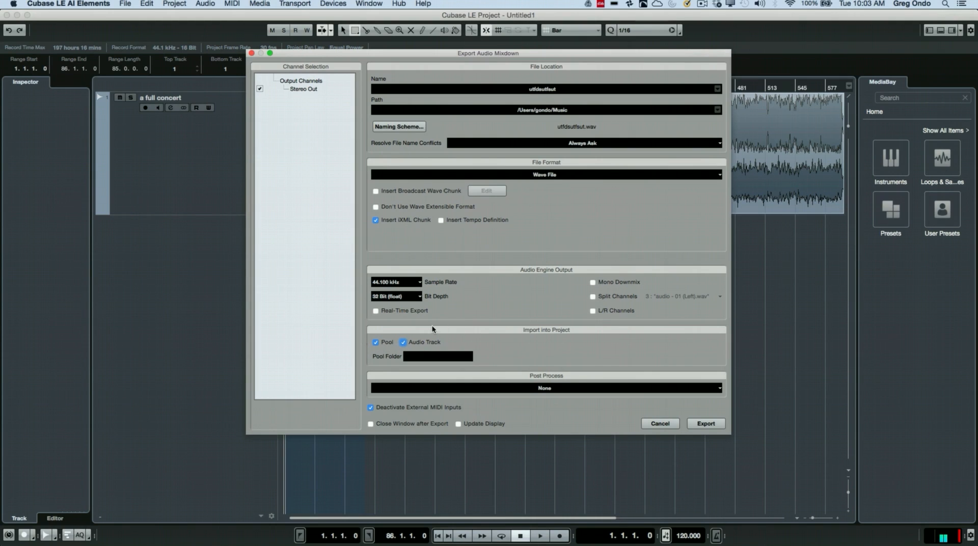
mouse_move(634, 340)
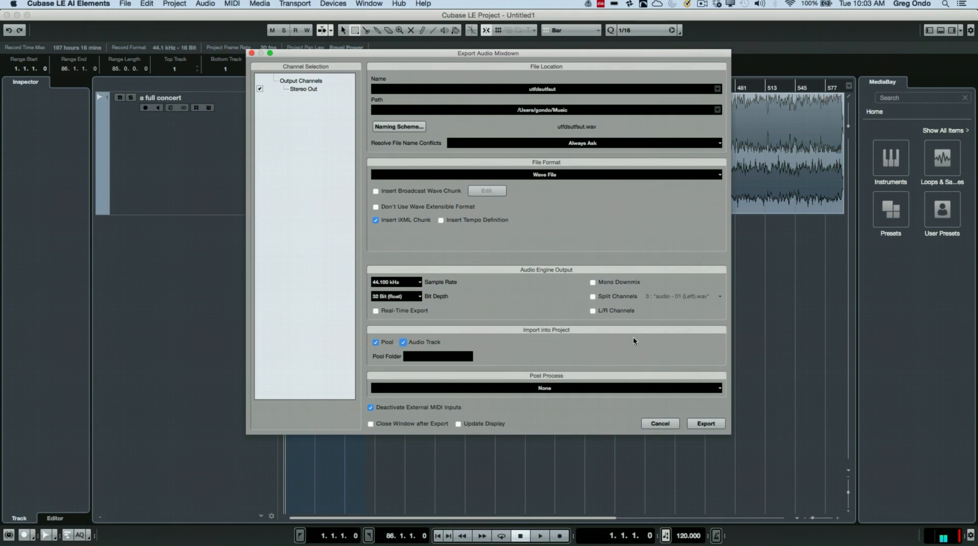
mouse_move(710, 435)
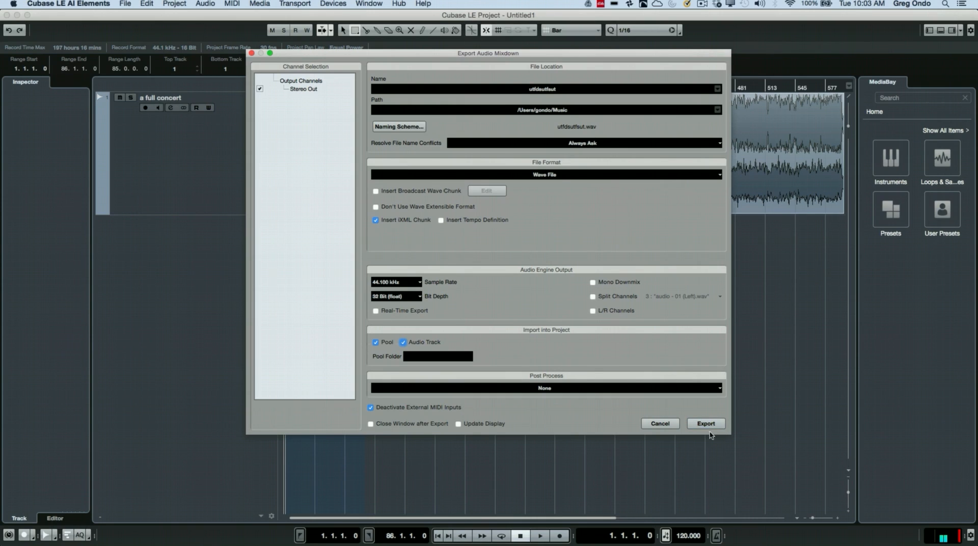
left_click(705, 423)
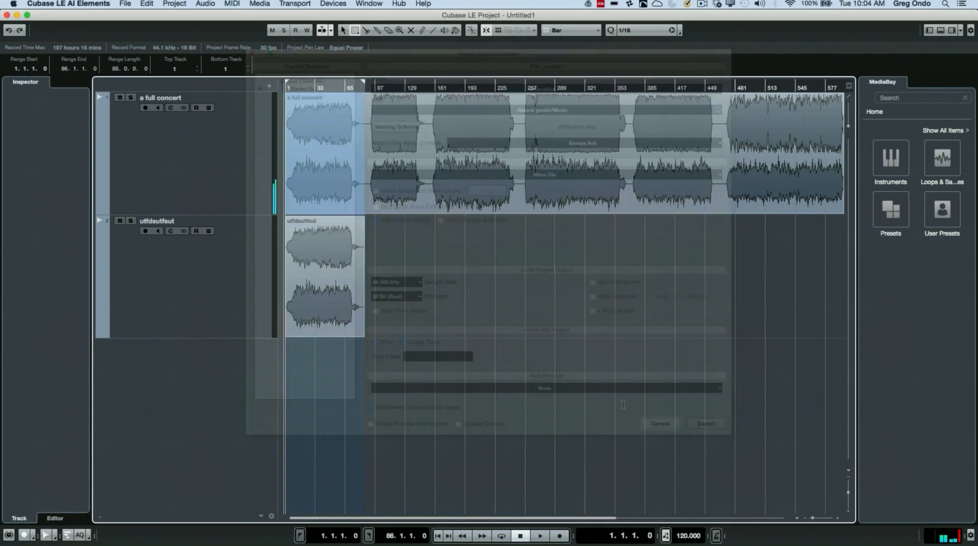
Select the second slice and start an Audio Mixdown export named htrdsrd
left_click(660, 424)
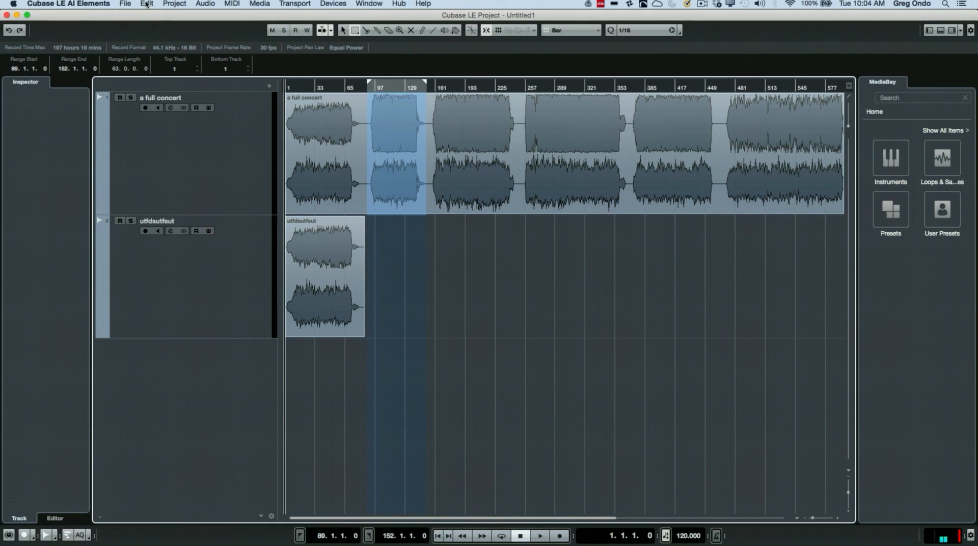
left_click(124, 4)
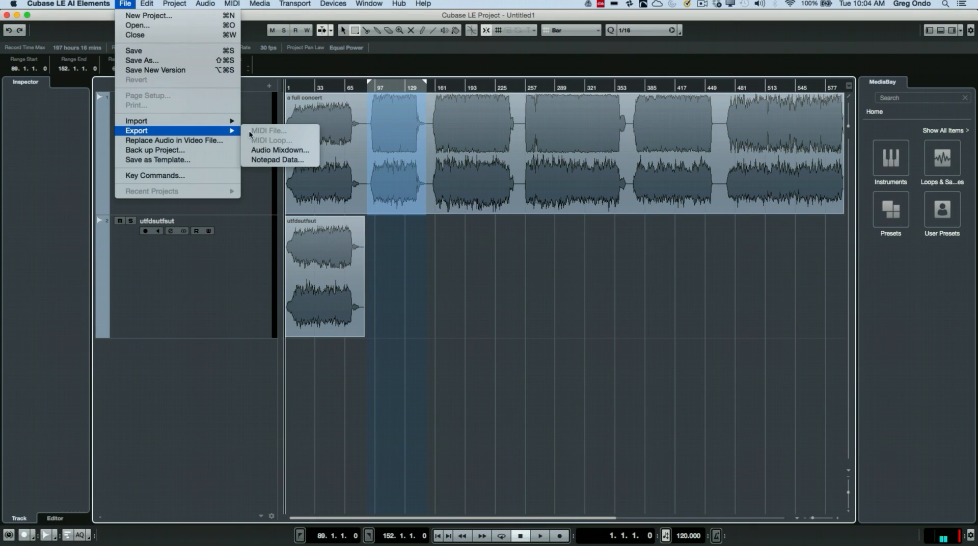
left_click(280, 152)
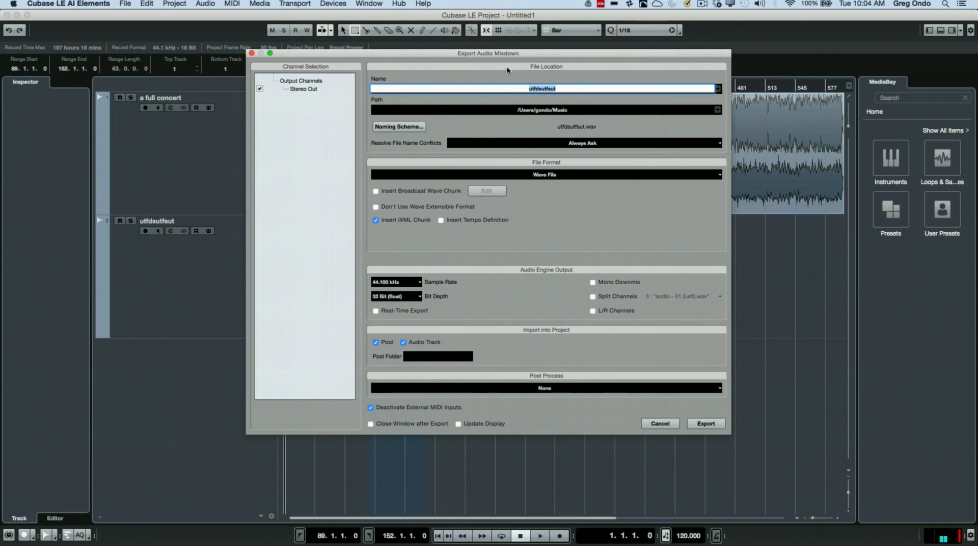
type("htrdsrd")
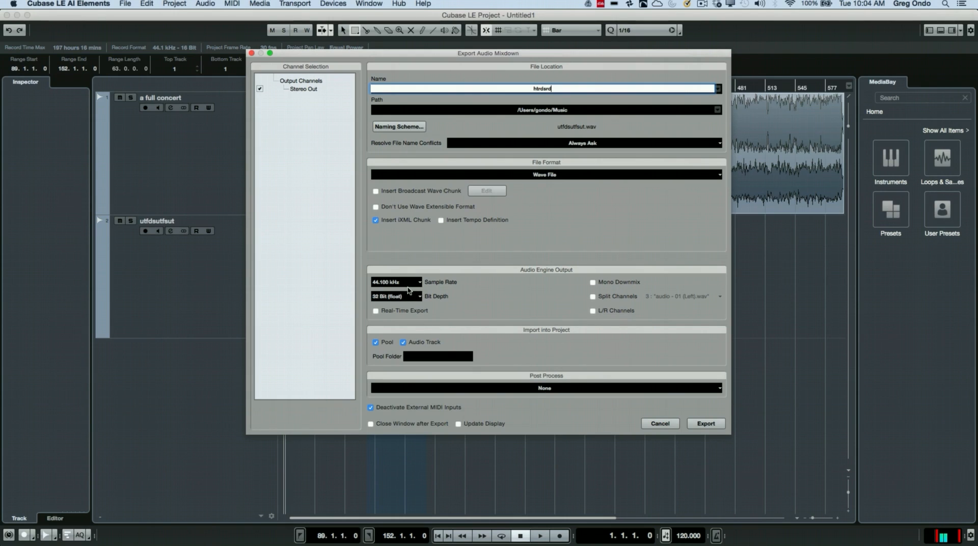
mouse_move(414, 295)
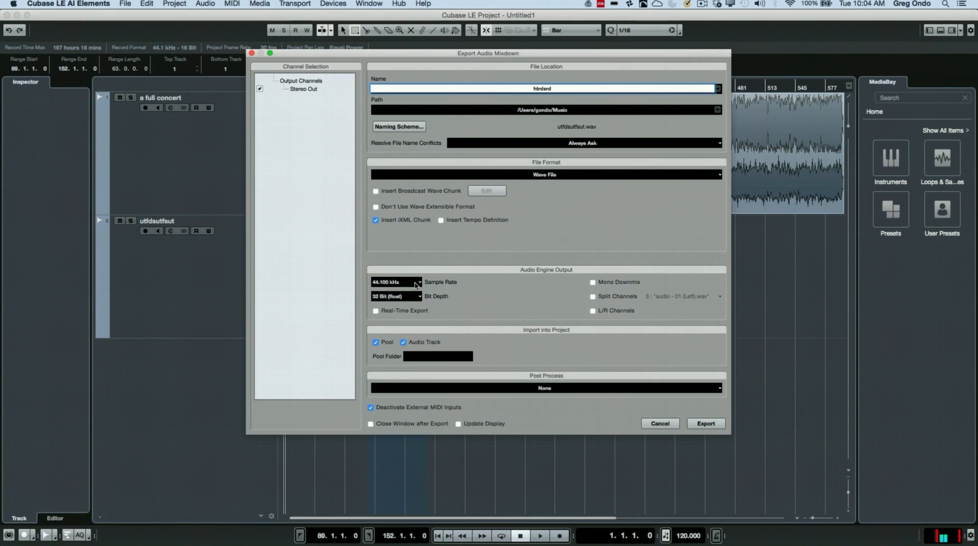
Keep the sample rate at 44.100 kHz and export the second slice
left_click(396, 281)
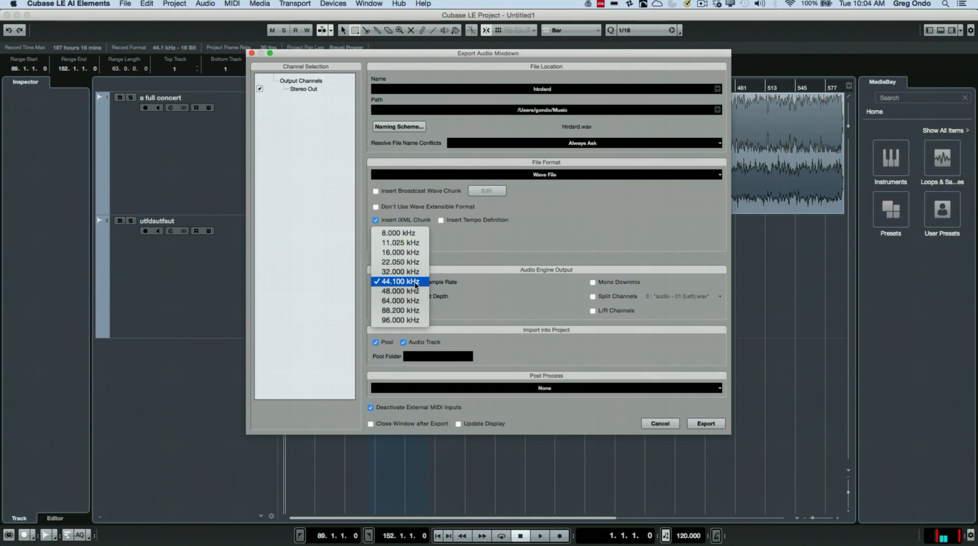
left_click(398, 281)
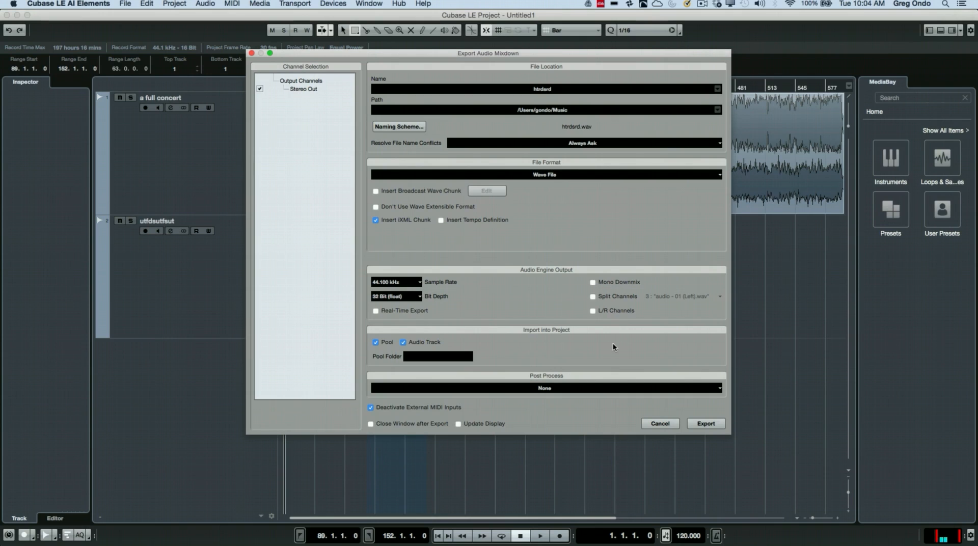
mouse_move(481, 365)
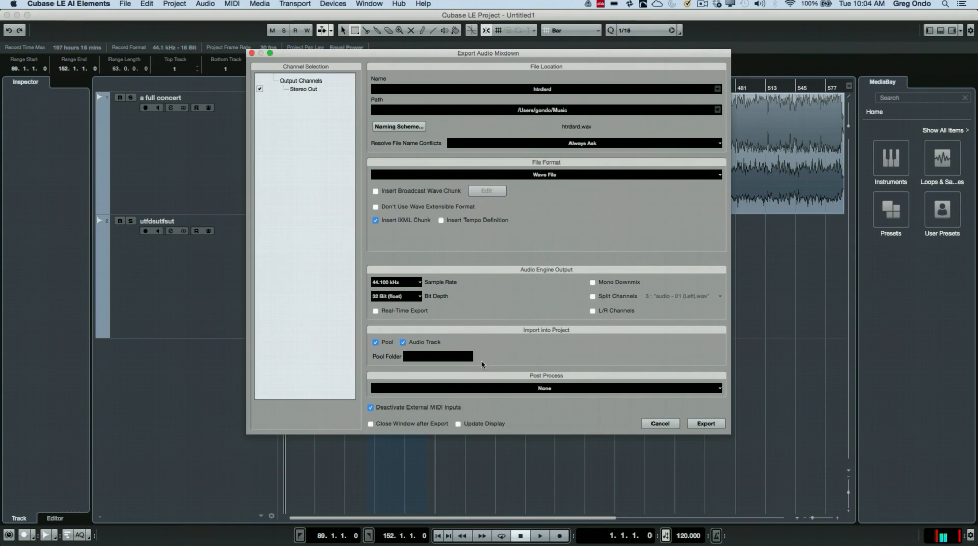
mouse_move(721, 437)
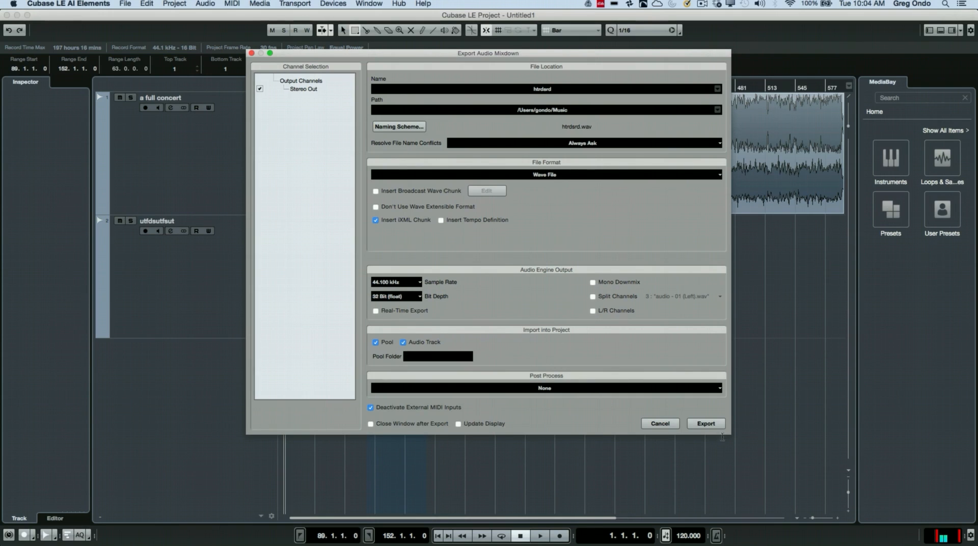
left_click(705, 423)
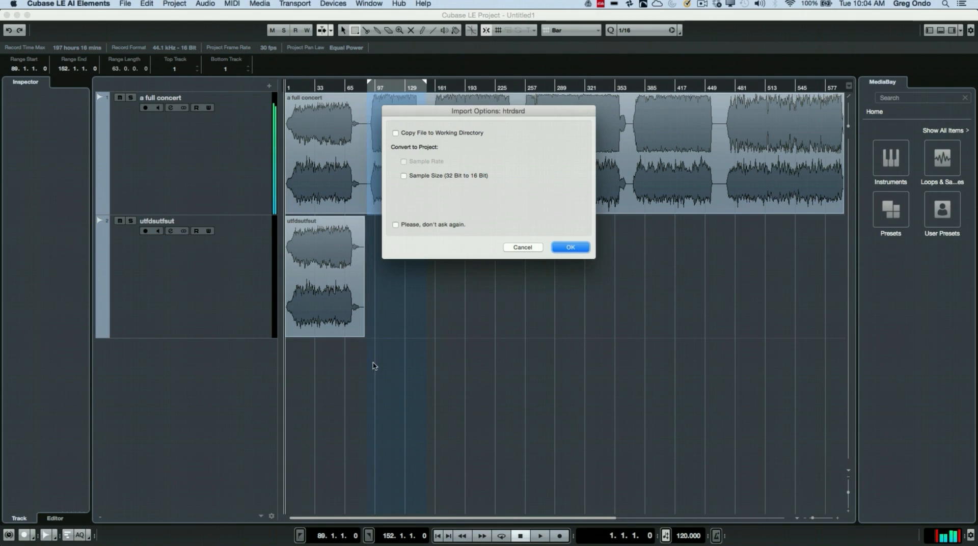
Accept the import options so htrdsrd lands on its own track, then select the third slice
left_click(569, 247)
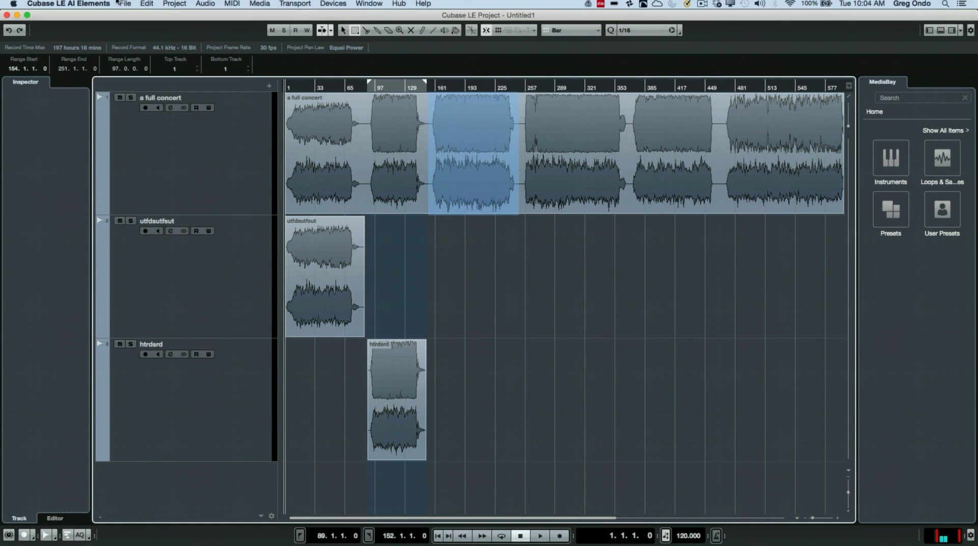
left_click(124, 4)
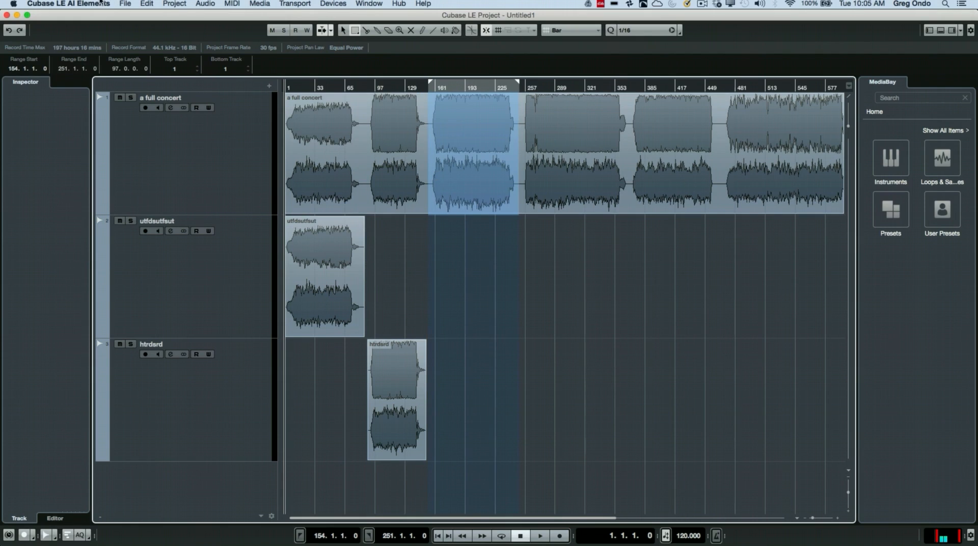
left_click(125, 4)
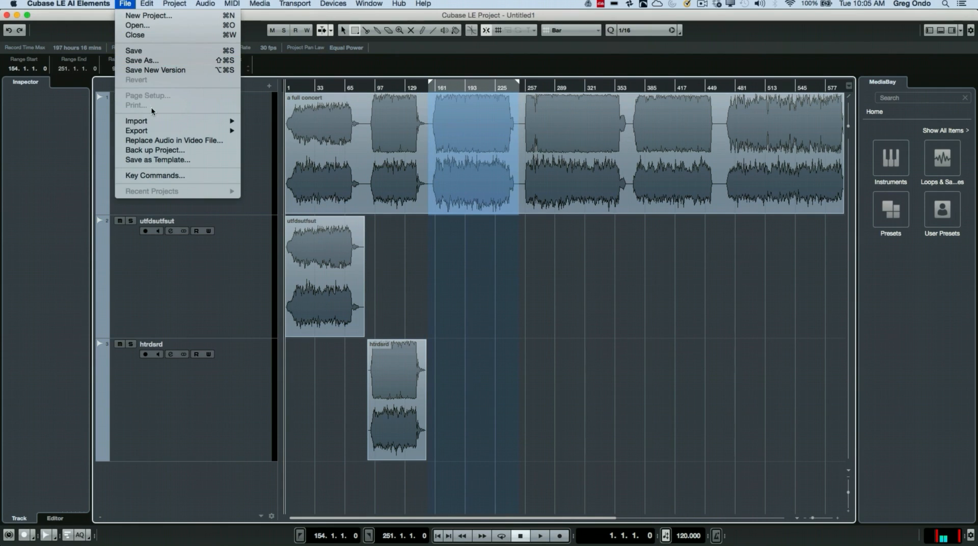
mouse_move(136, 131)
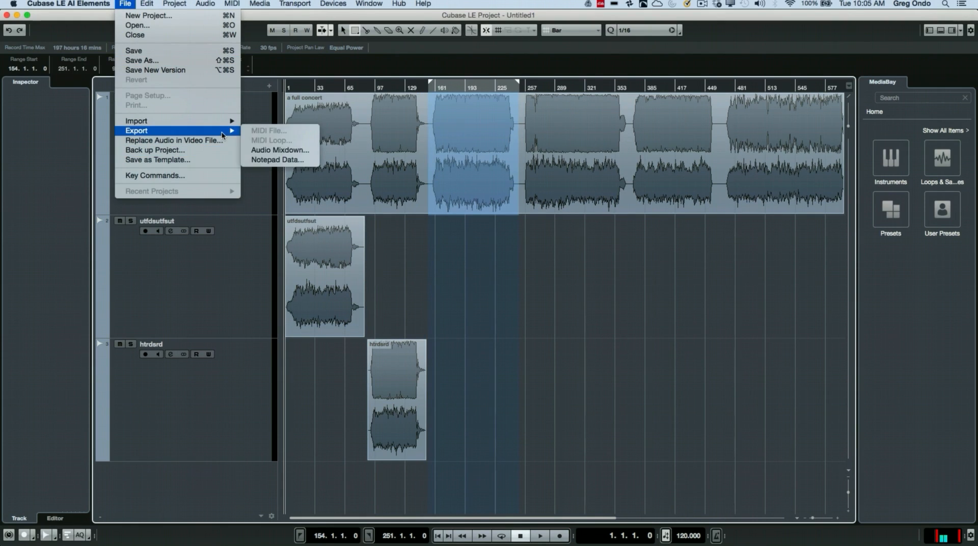
Export the third slice as an Audio Mixdown WAV named jytdfutf
left_click(279, 152)
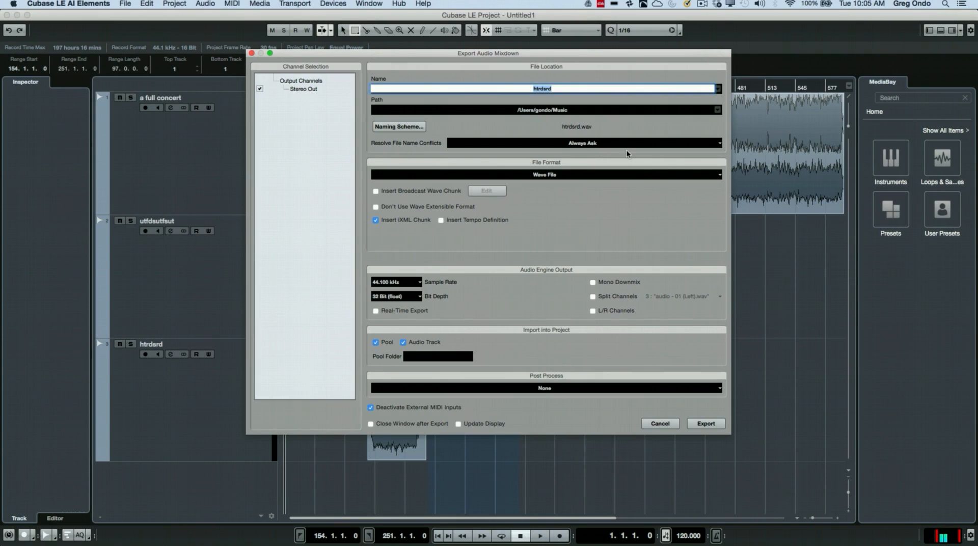
type("jytdfutt")
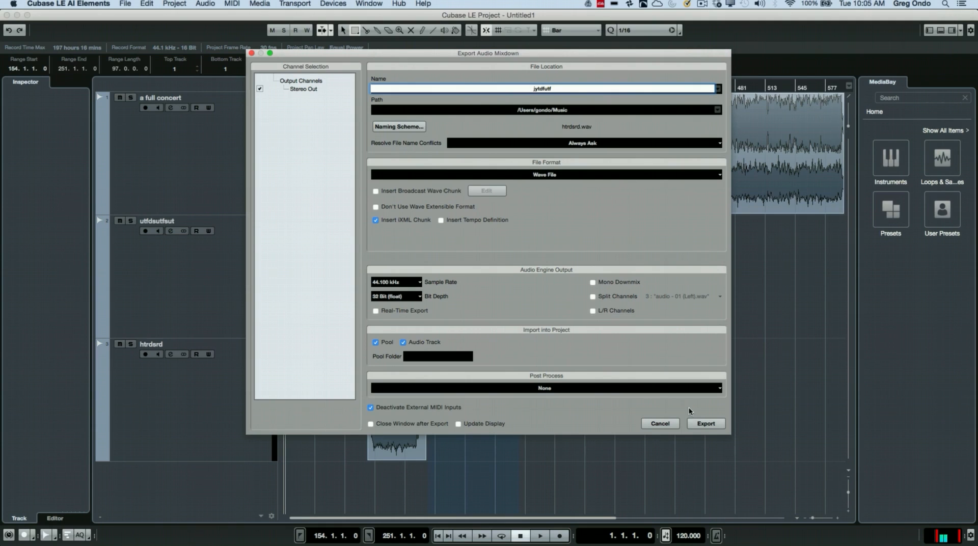
left_click(705, 422)
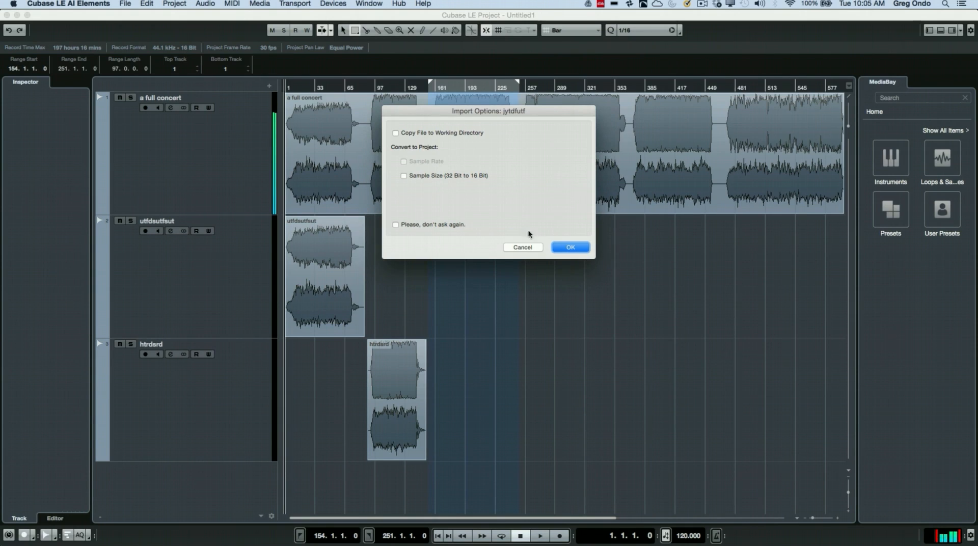
Accept the import options so jytdfutf becomes the third separate track
left_click(568, 247)
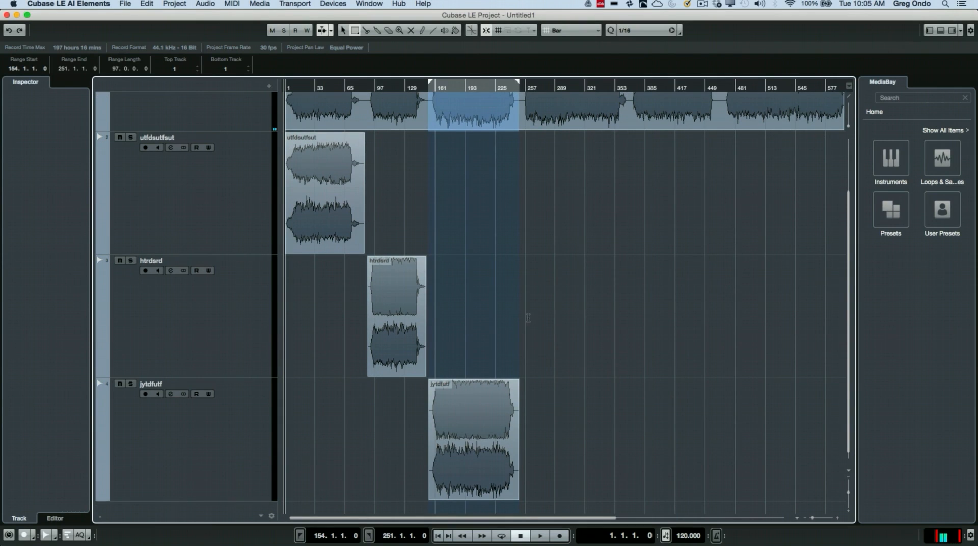
mouse_move(399, 206)
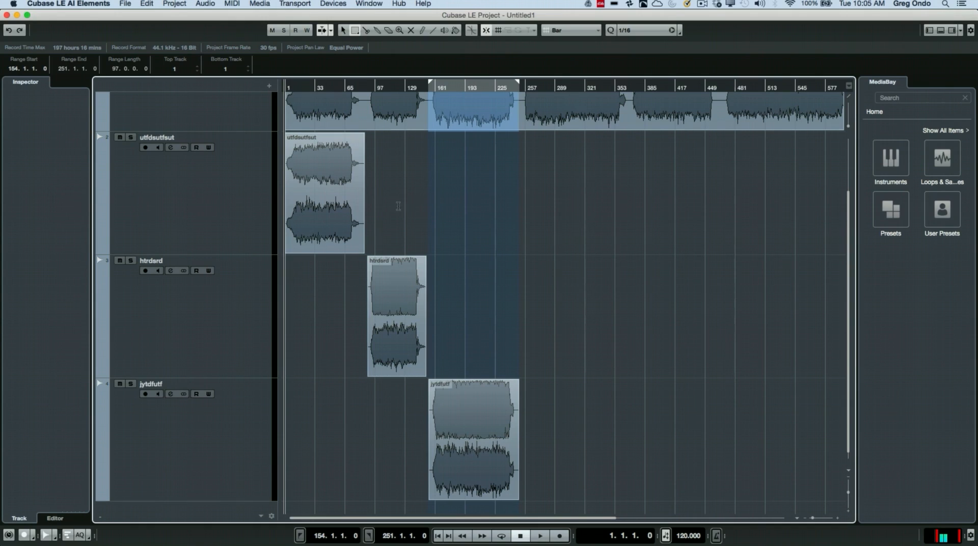
mouse_move(464, 344)
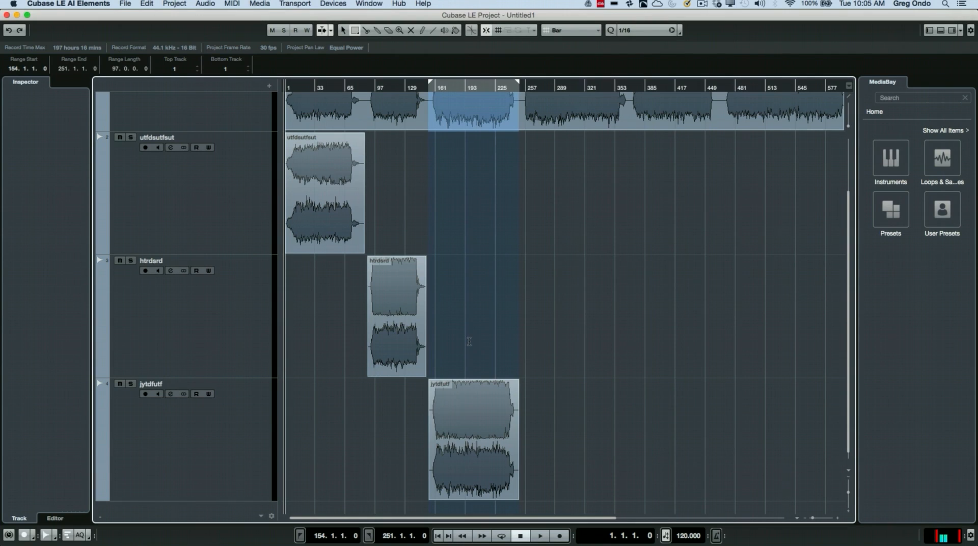
mouse_move(454, 267)
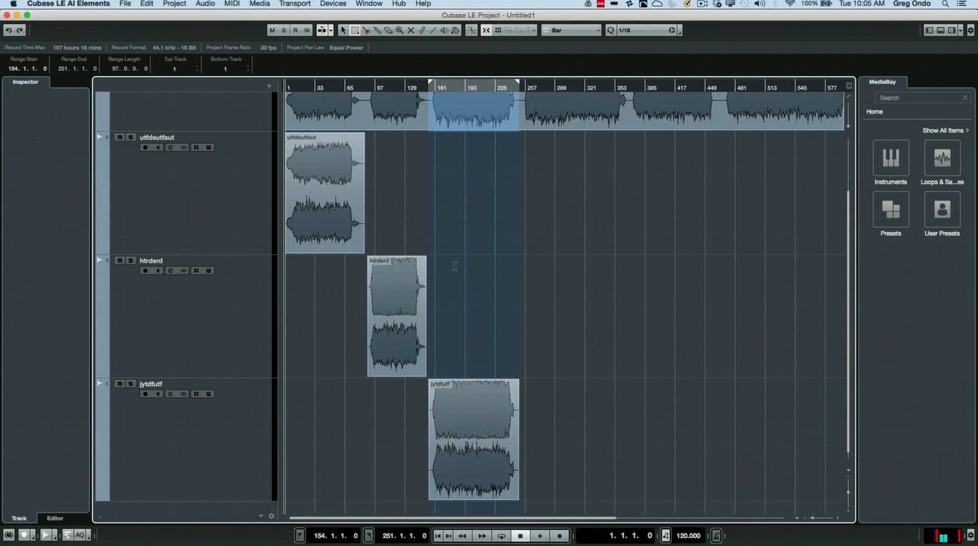